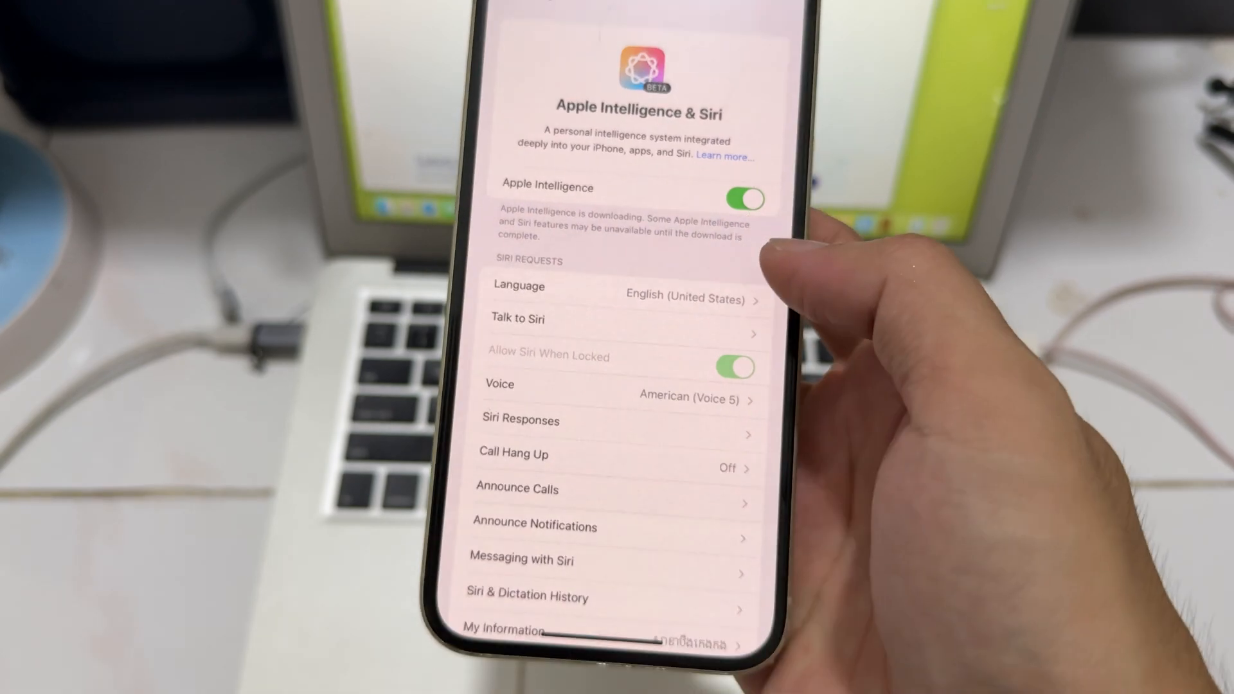
Scroll down the Apple Intelligence & Siri settings to the ChatGPT extension.
{"action": "scroll", "scroll_direction": "down", "scroll_amount": 3}
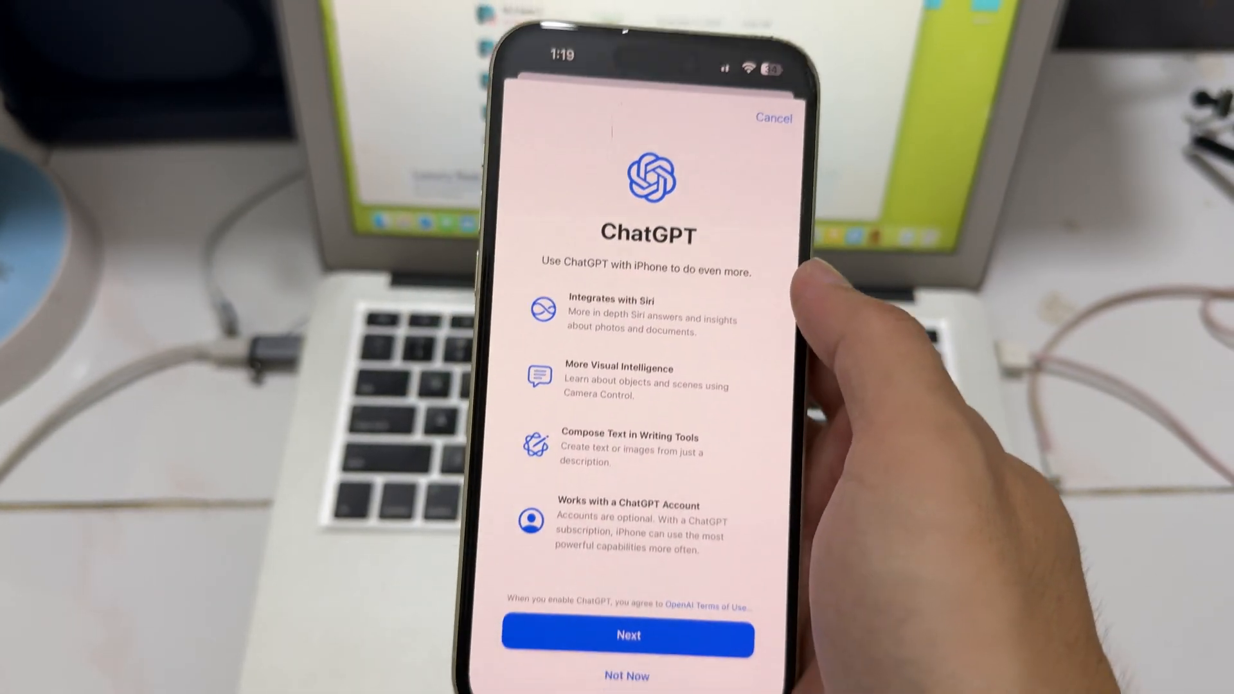
Continue past the ChatGPT introduction to enable the extension.
{"action": "left_click", "coordinate": [628, 634]}
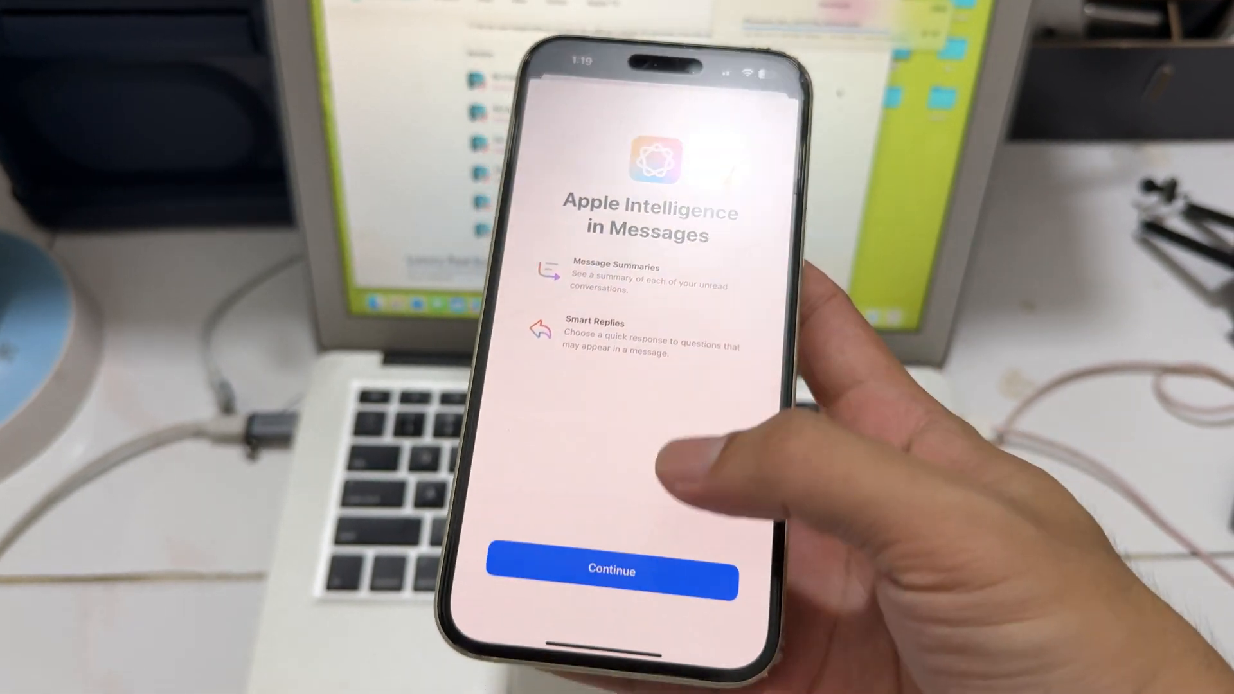
Dismiss the Messages overview, open a conversation, and bring up the Genmoji introduction.
{"action": "left_click", "coordinate": [611, 569]}
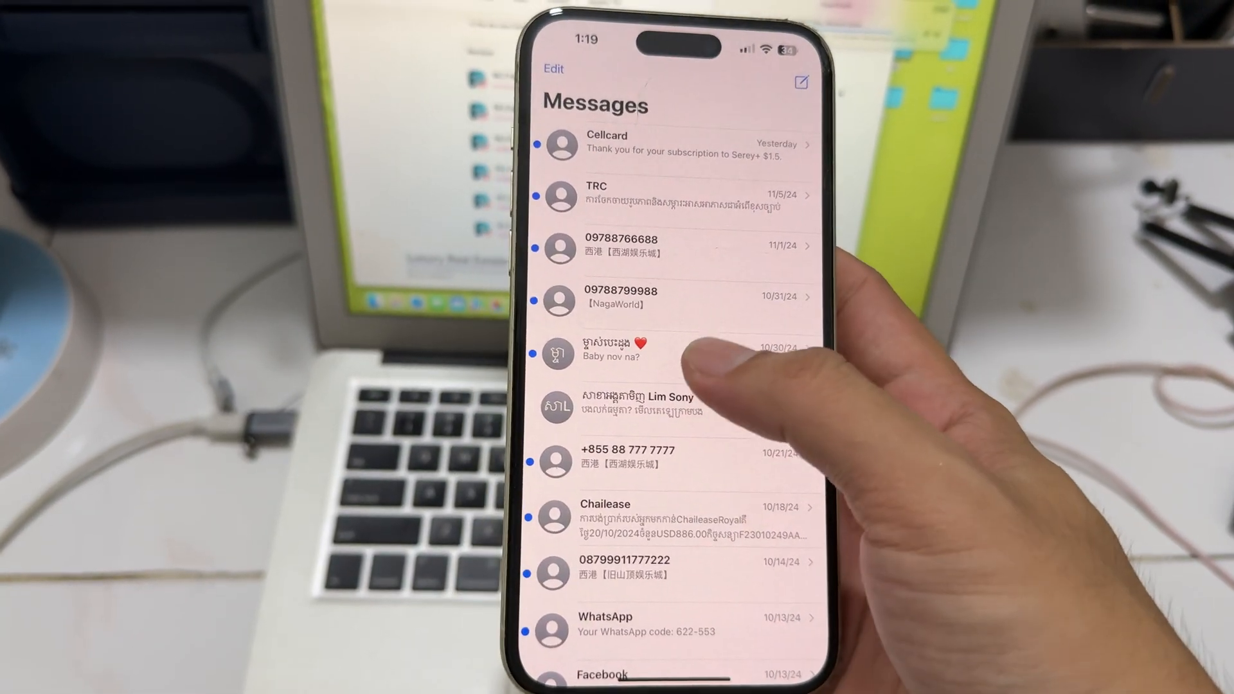
{"action": "left_click", "coordinate": [638, 354]}
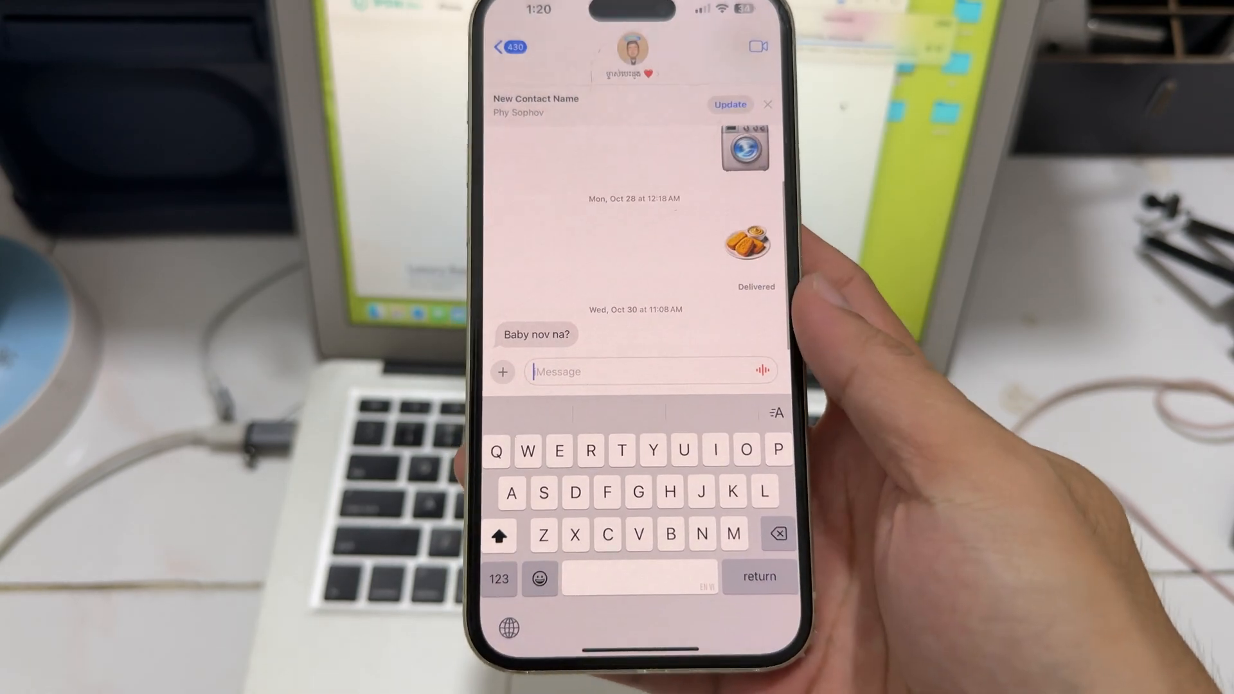
{"action": "left_click", "coordinate": [538, 582]}
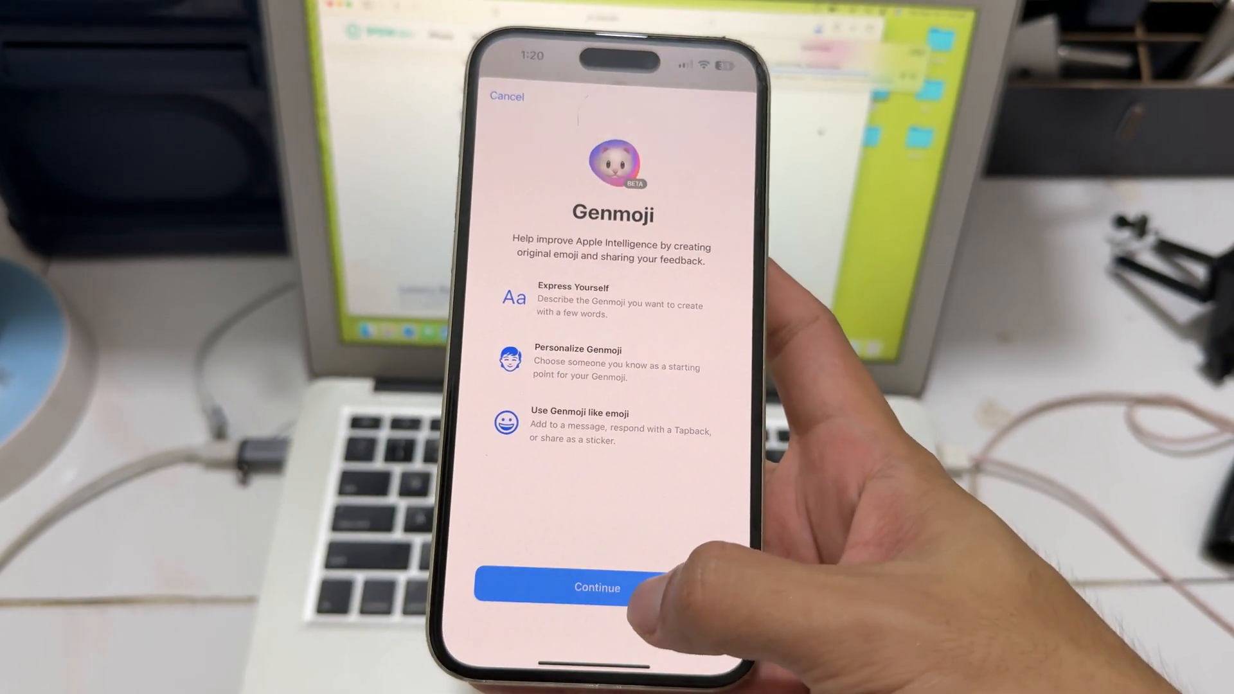
Continue past the Genmoji introduction sheet.
{"action": "left_click", "coordinate": [598, 587]}
{"action": "type", "text": "Create an image of a boy at Angkor Wat"}
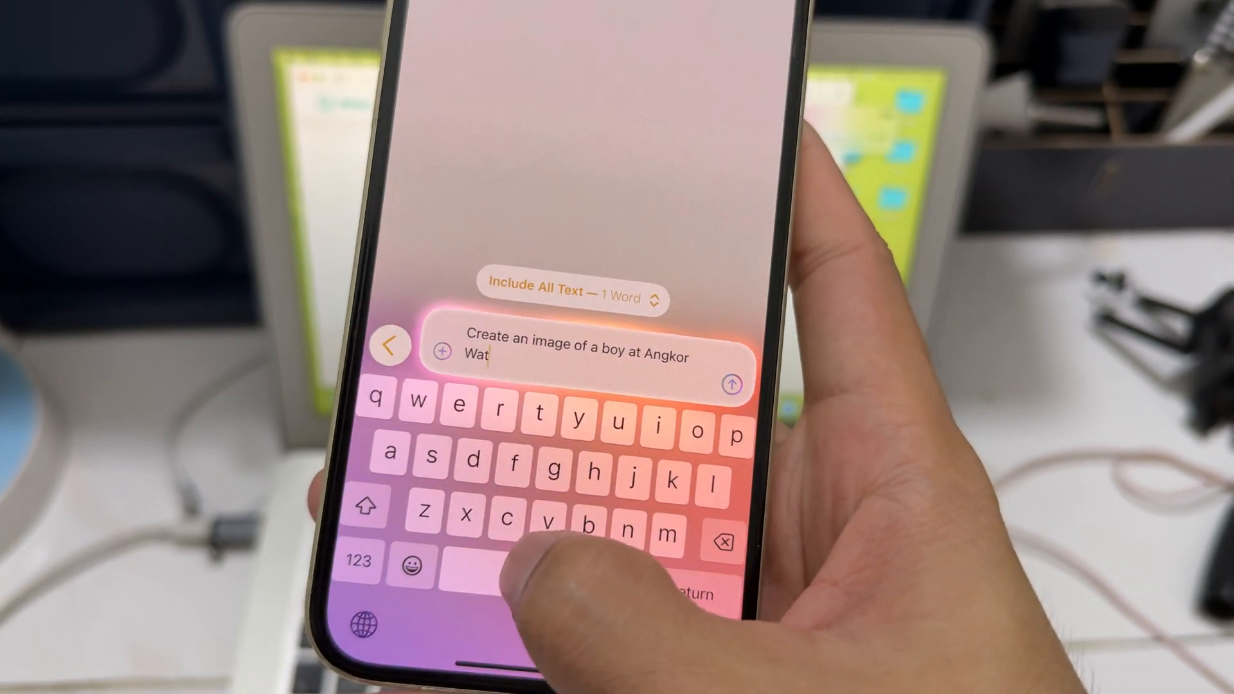
Append "with youtube" to the Angkor Wat image prompt.
{"action": "type", "text": "with"}
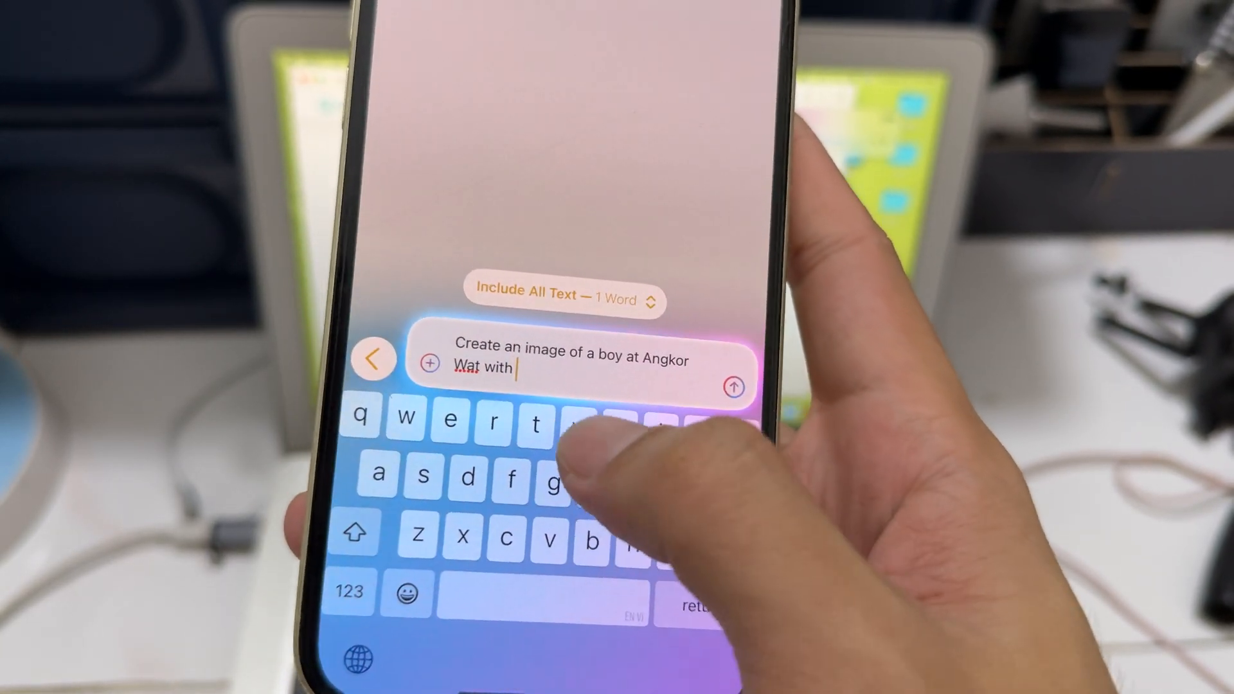
{"action": "type", "text": "youtube"}
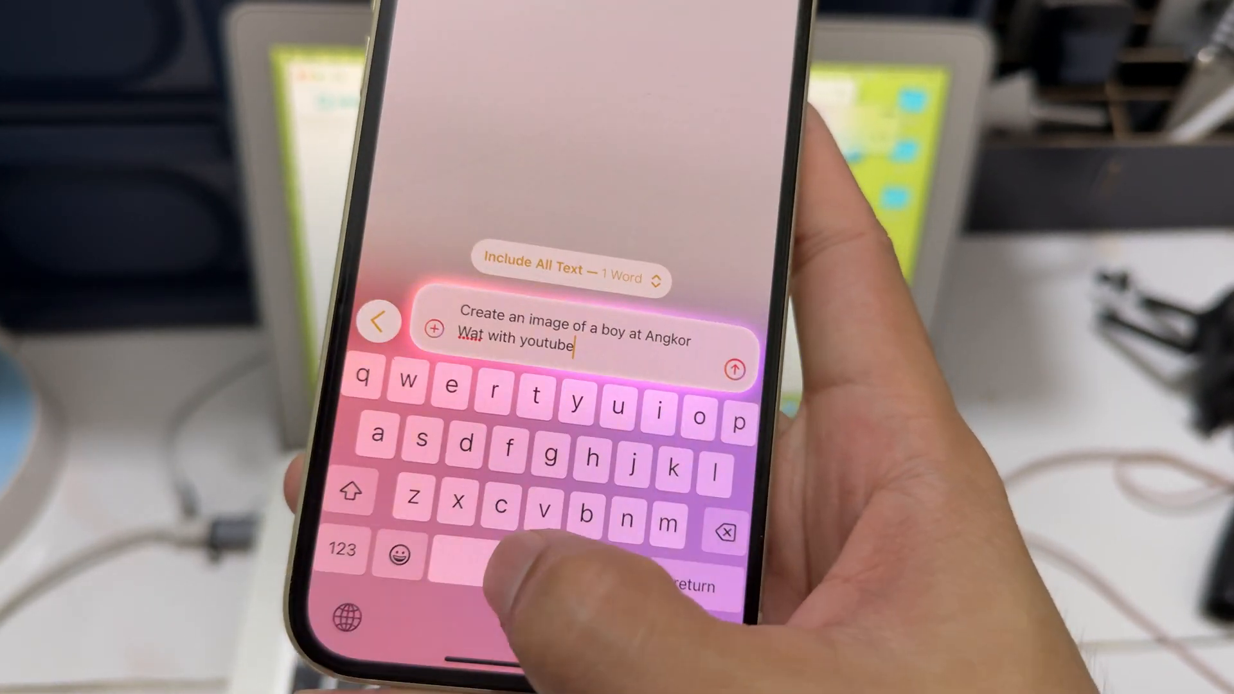